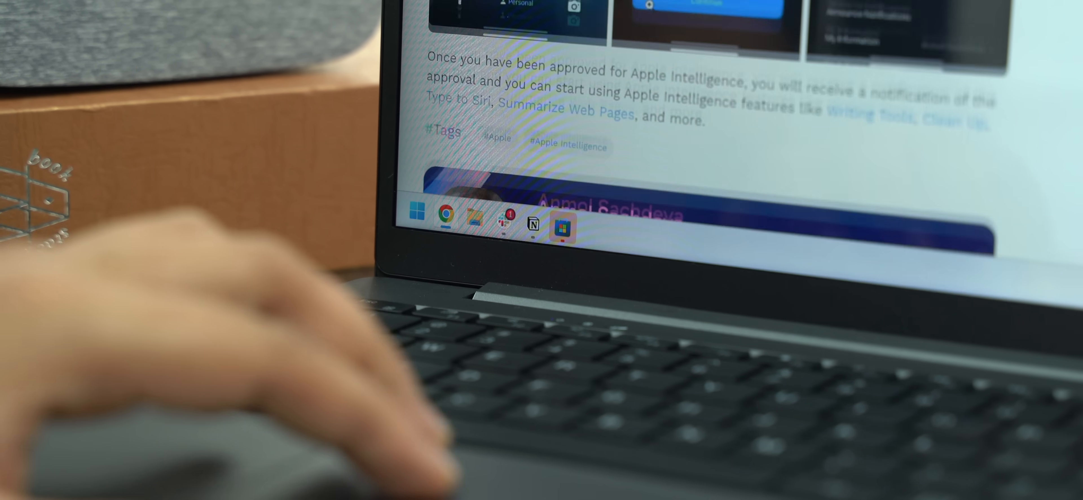
scroll(down, 3)
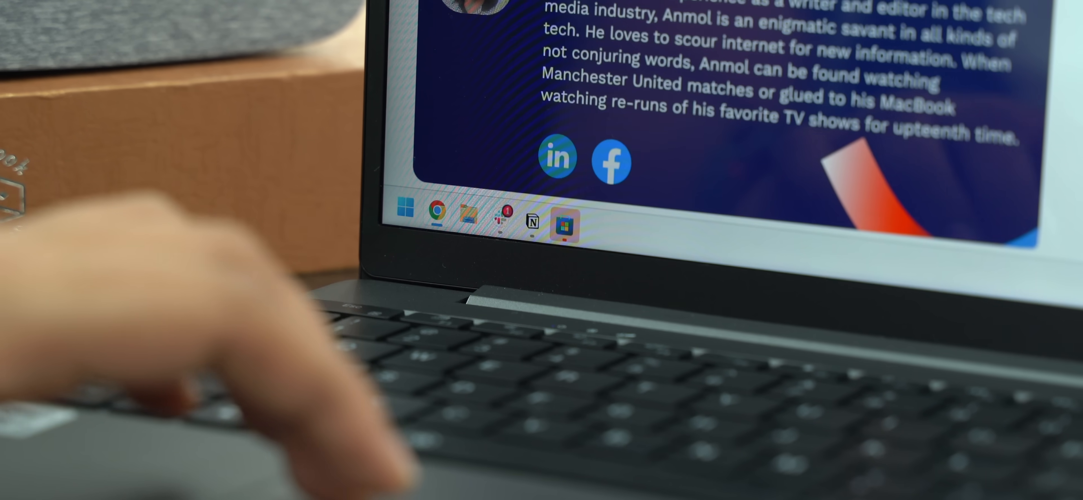